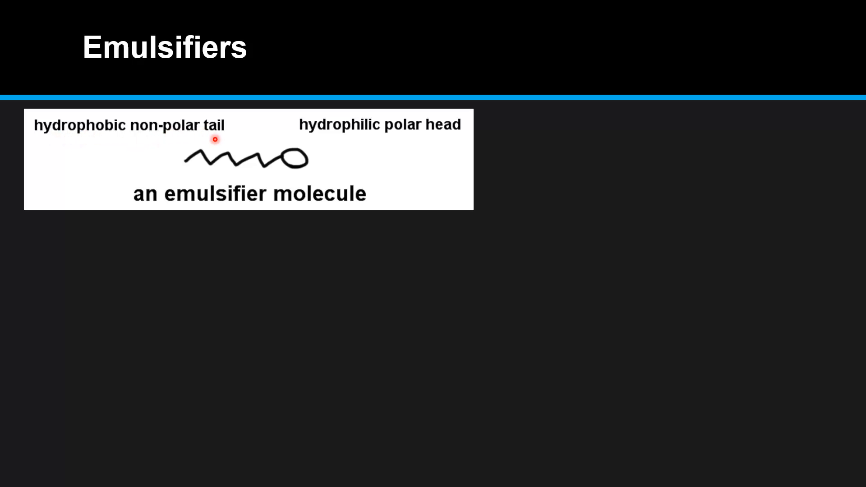
mouse_move(392, 137)
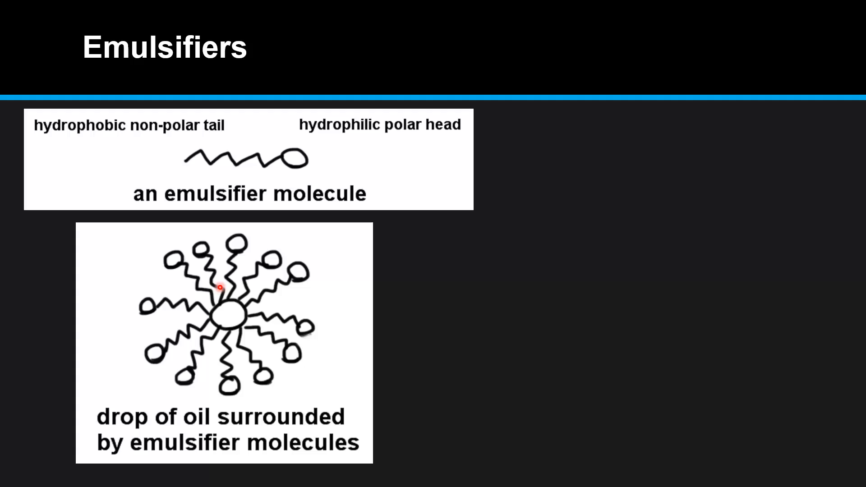
mouse_move(244, 353)
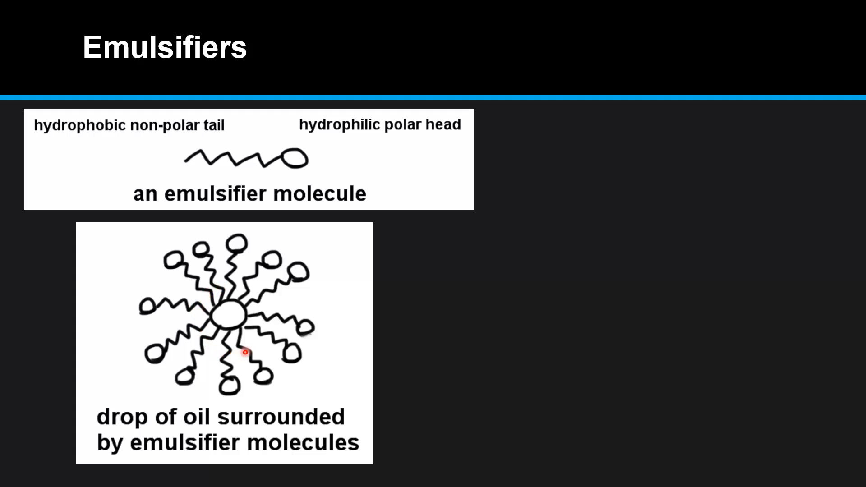
mouse_move(225, 331)
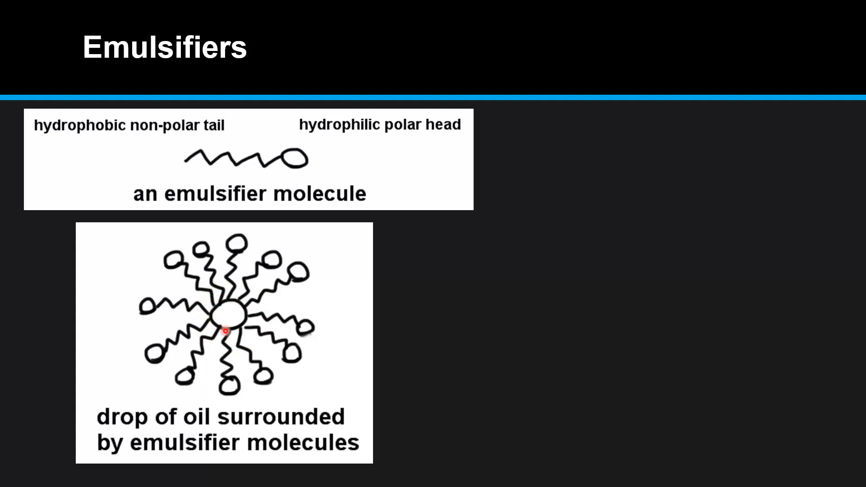
mouse_move(194, 247)
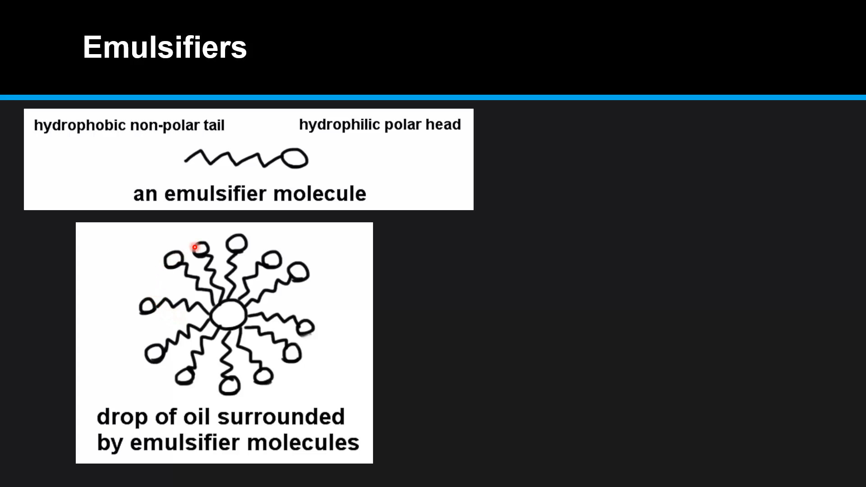
mouse_move(249, 384)
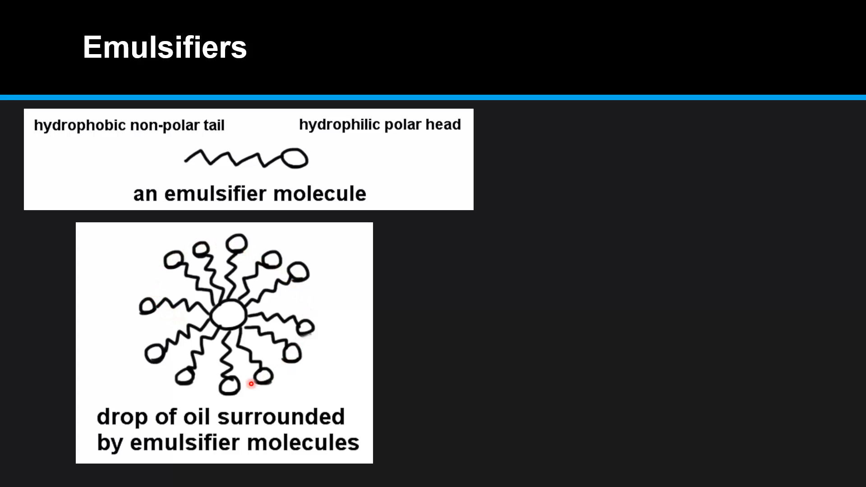
mouse_move(208, 323)
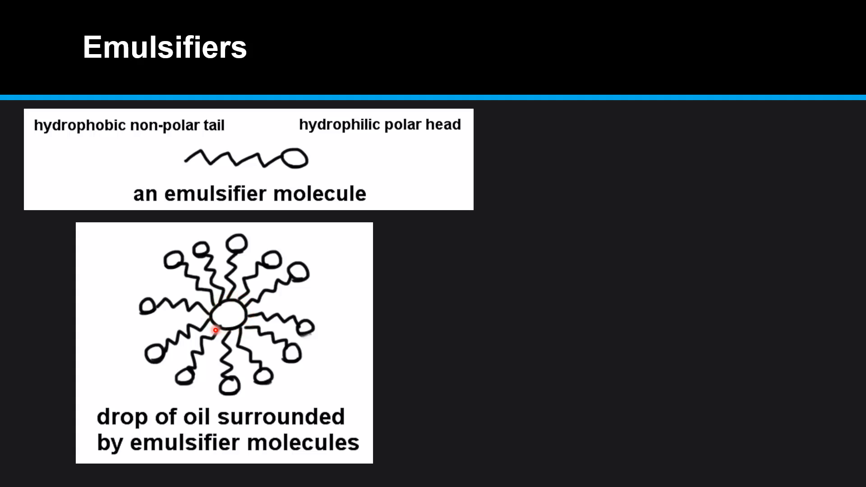
mouse_move(130, 319)
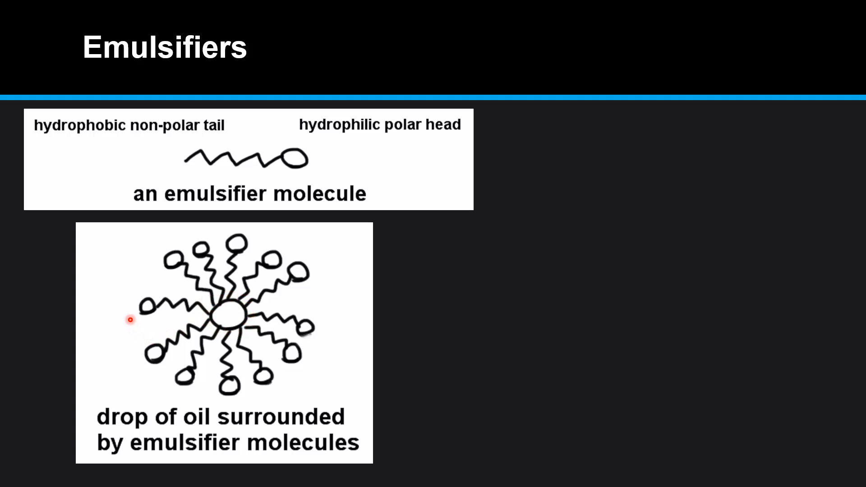
mouse_move(146, 271)
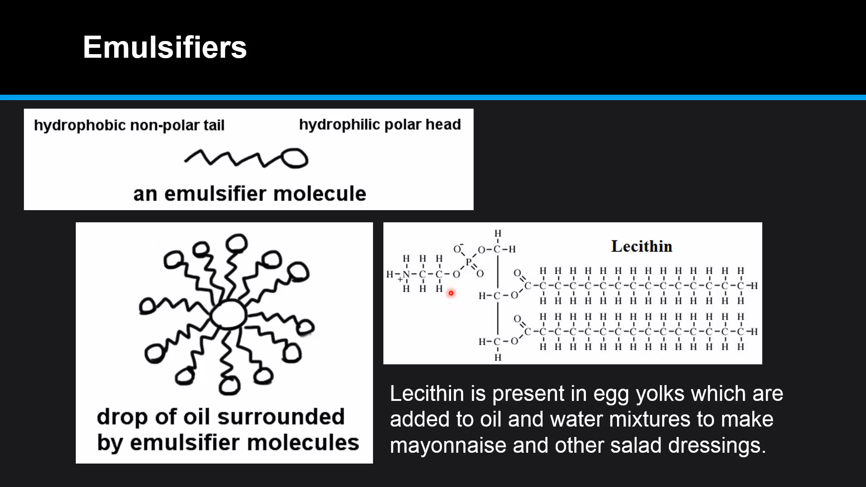
mouse_move(542, 292)
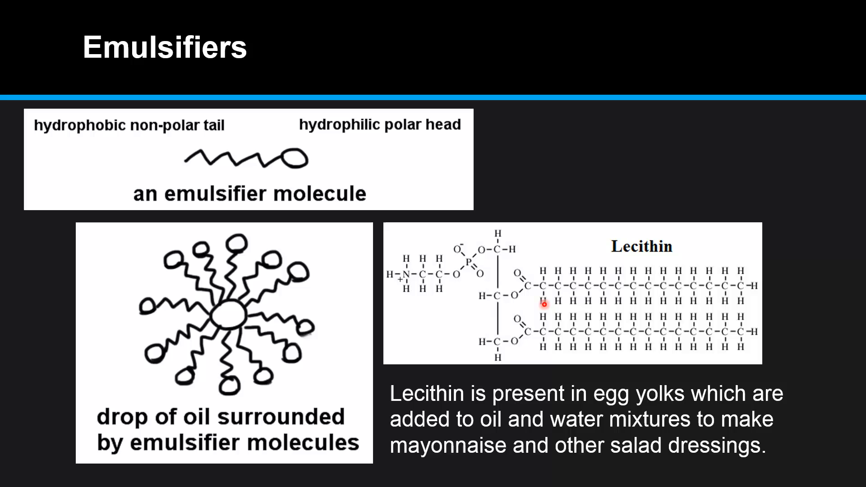